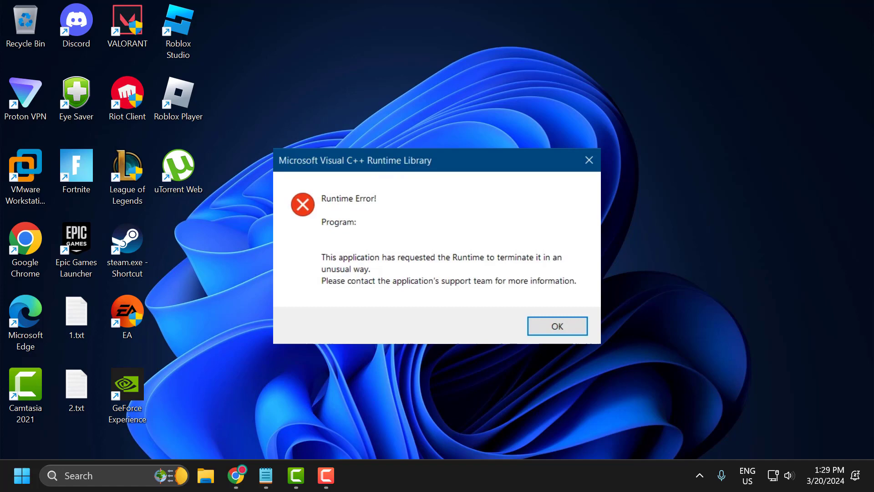
# Step: Dismiss the Microsoft Visual C++ Runtime Library error dialog with OK
pyautogui.click(557, 326)
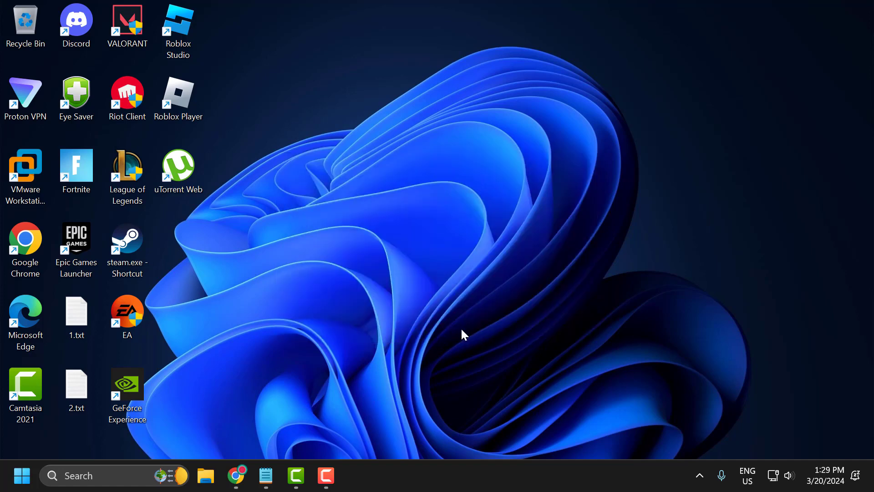
pyautogui.moveTo(472, 339)
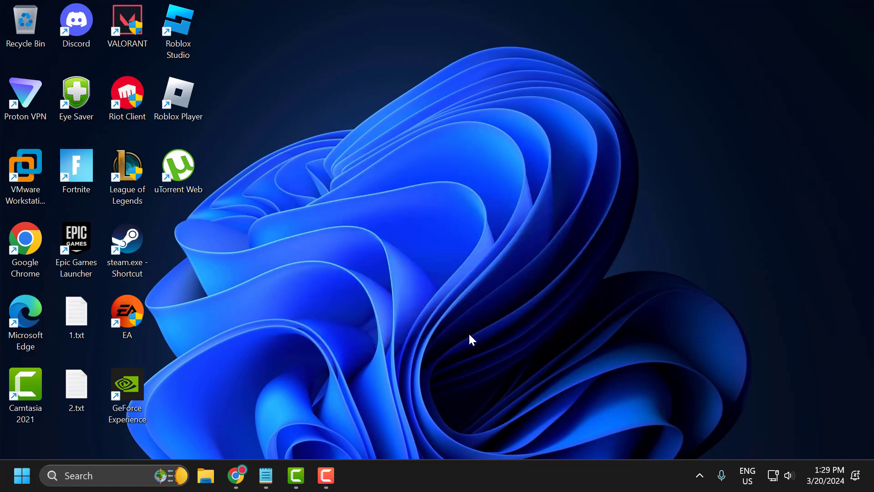
pyautogui.moveTo(35, 477)
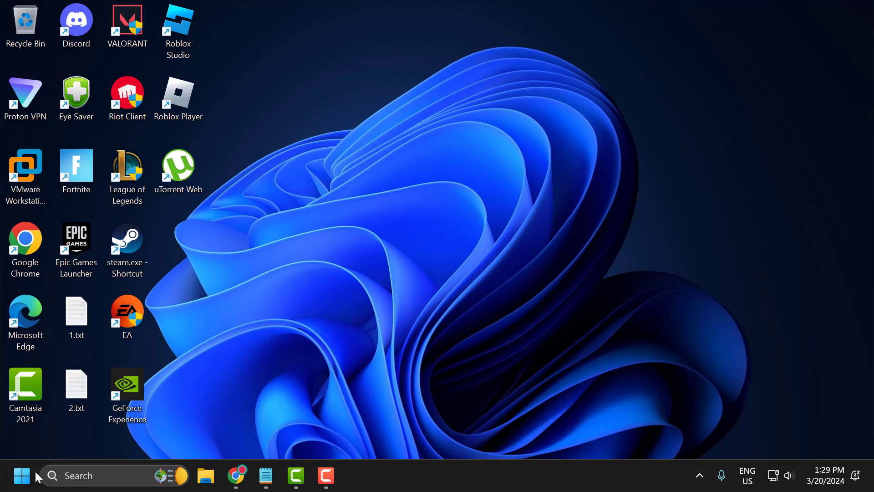
# Step: Open %localappdata% from Run, delete the Ubisoft Game Launcher folder, and close File Explorer
pyautogui.write('%localappdata%')
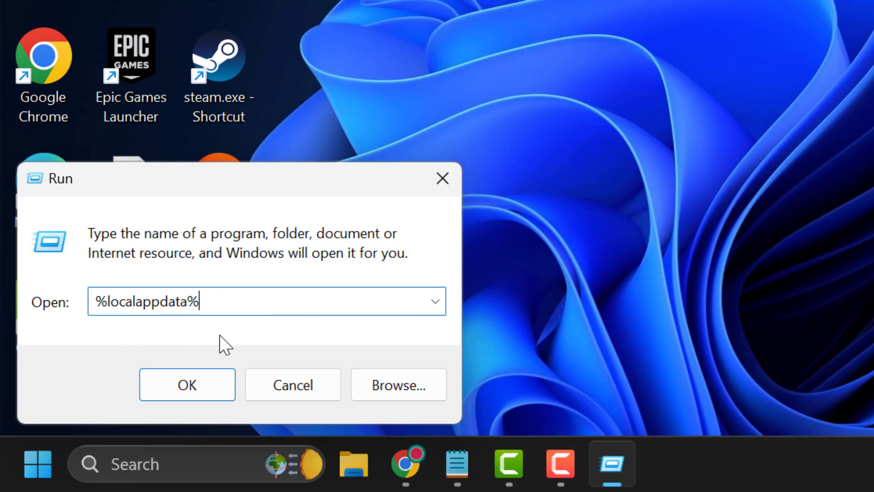
pyautogui.click(187, 384)
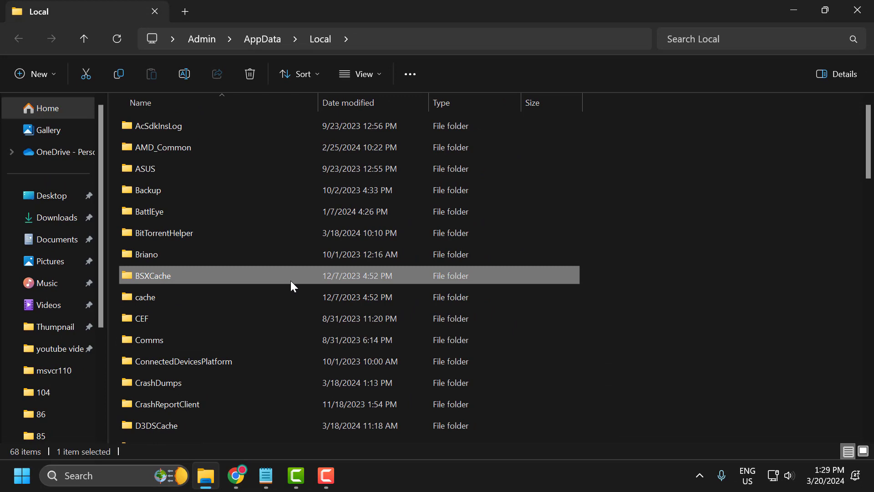
pyautogui.scroll(-3)
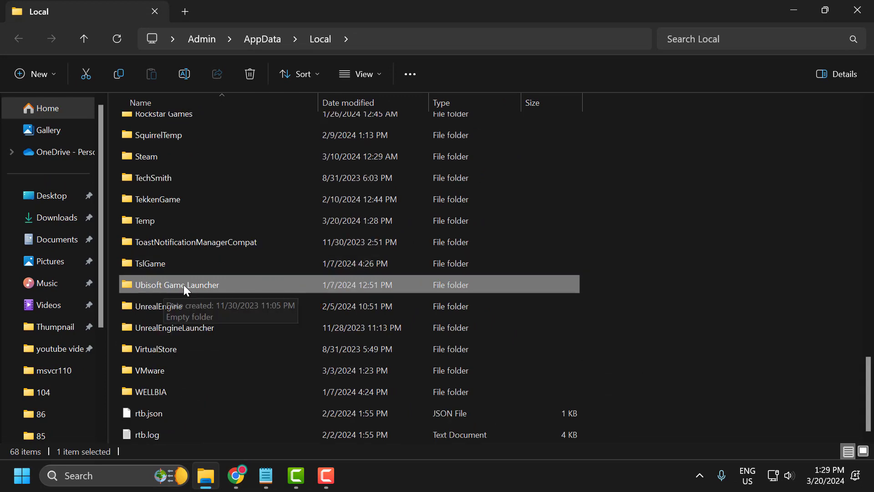
pyautogui.rightClick(178, 284)
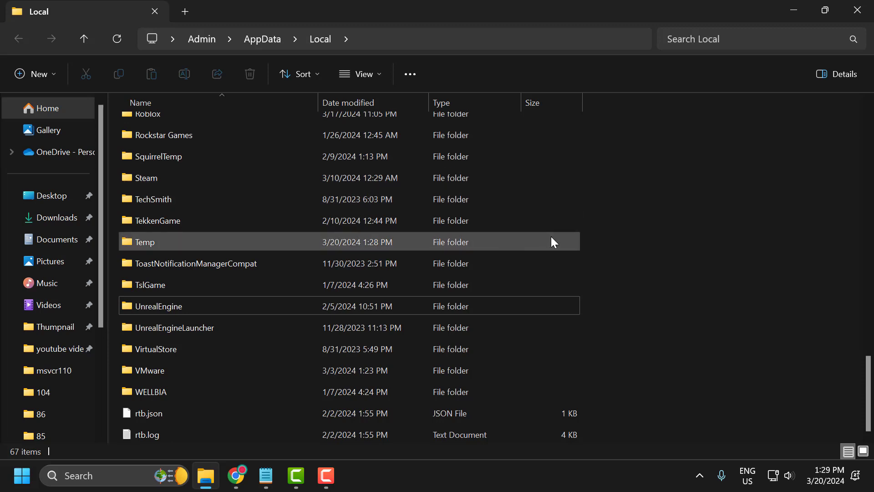
pyautogui.moveTo(858, 11)
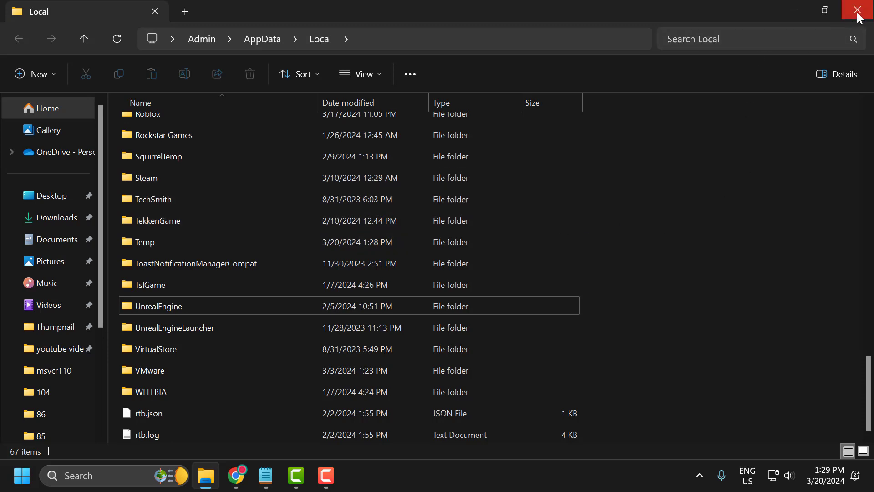
pyautogui.click(858, 10)
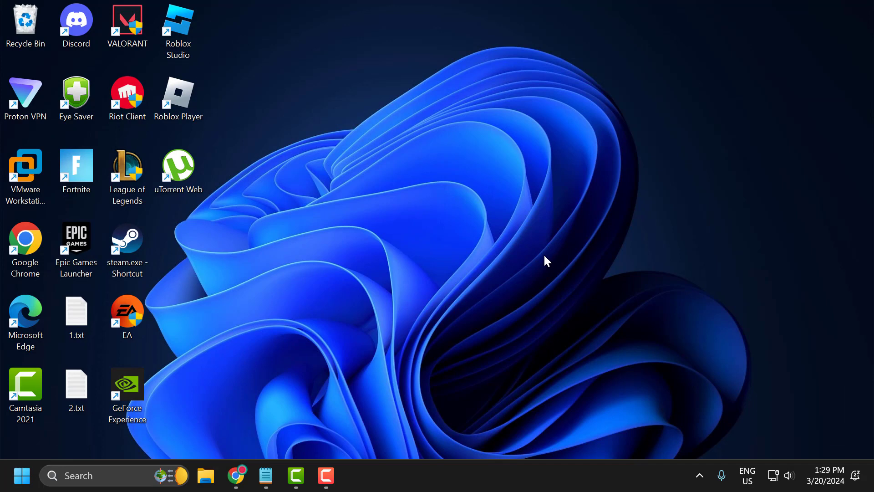
pyautogui.moveTo(548, 262)
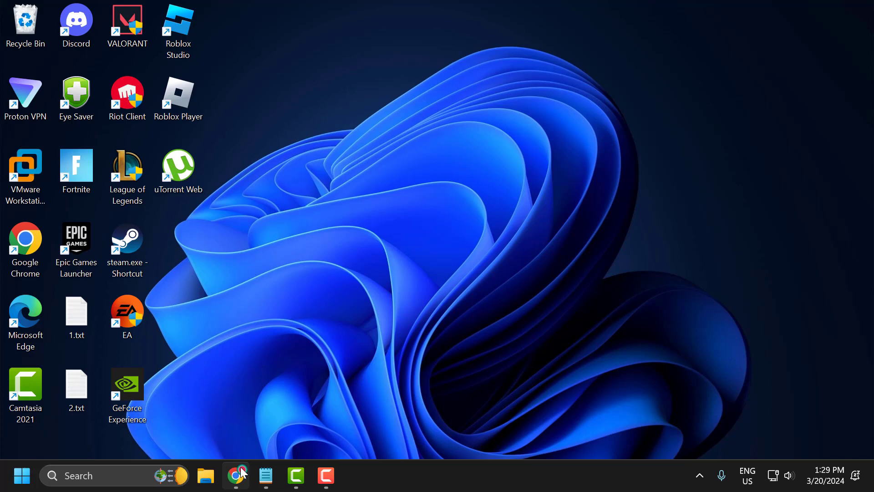
# Step: Launch Chrome from the taskbar and switch to the VB-Audio VoiceMeeter tab
pyautogui.click(237, 475)
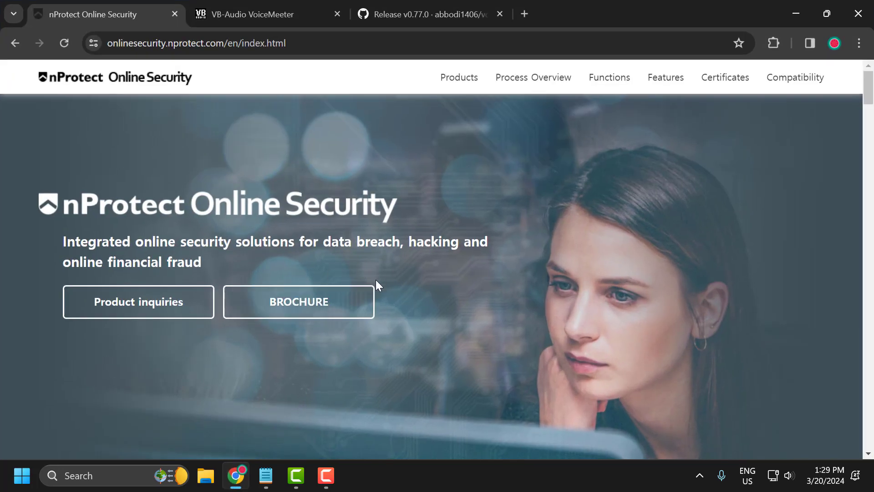
pyautogui.moveTo(392, 286)
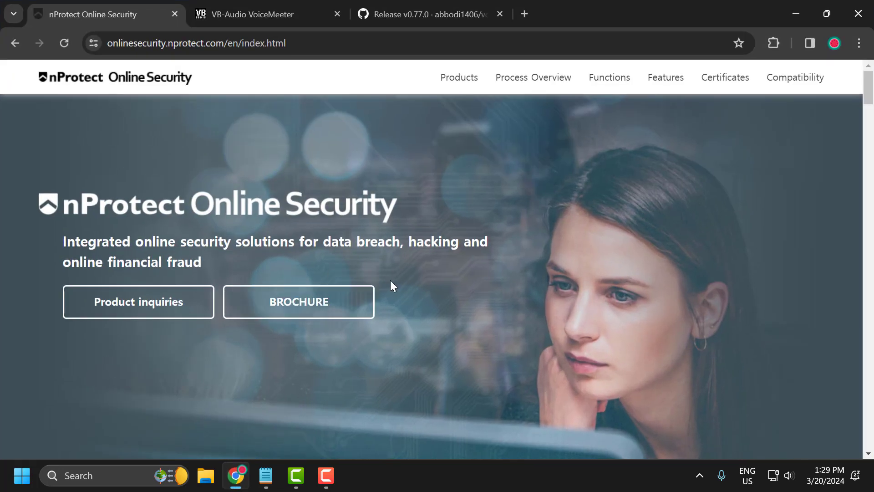
pyautogui.click(252, 14)
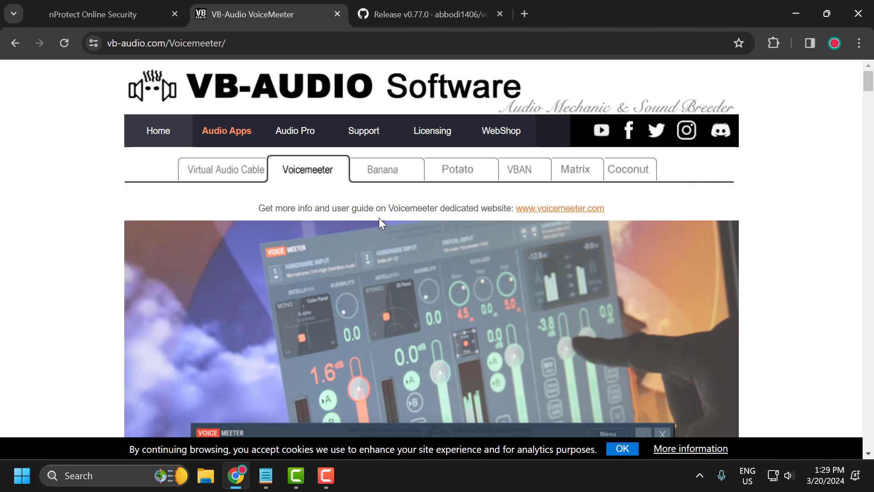
pyautogui.moveTo(406, 222)
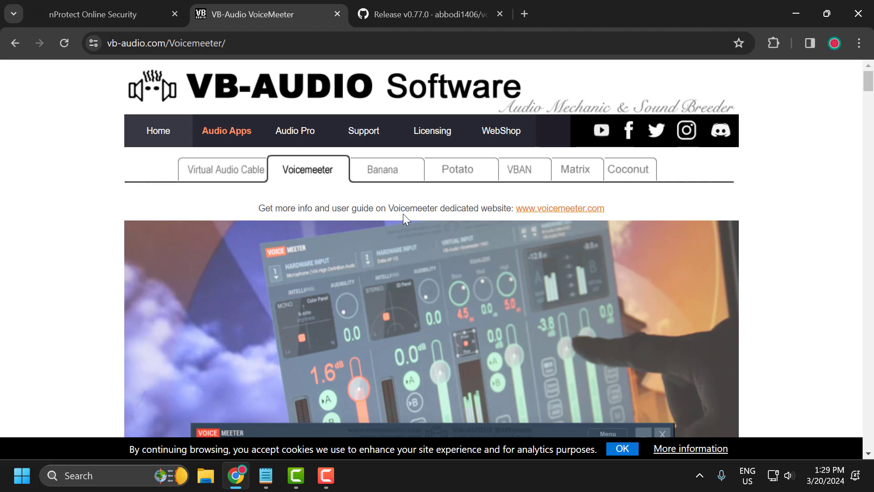
pyautogui.moveTo(425, 205)
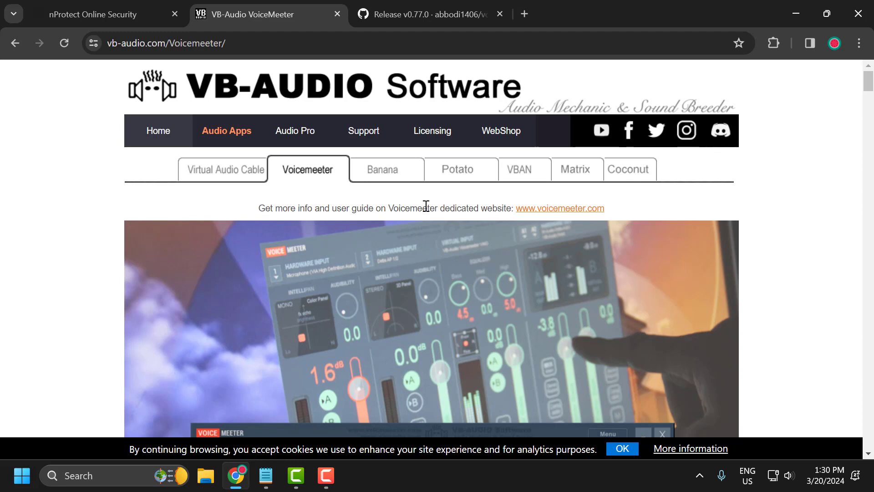
pyautogui.moveTo(153, 313)
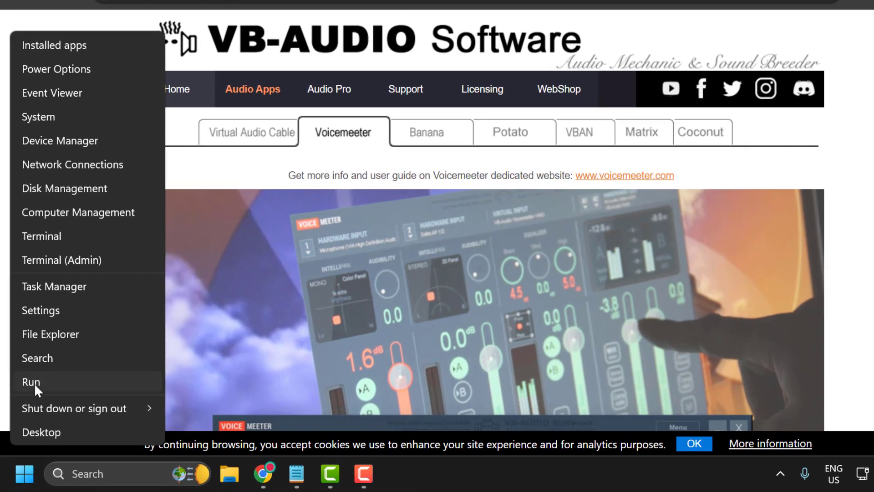
# Step: Reach Programs and Features via Run and select Microsoft Visual C++ 2005 Redistributable for uninstall
pyautogui.click(30, 382)
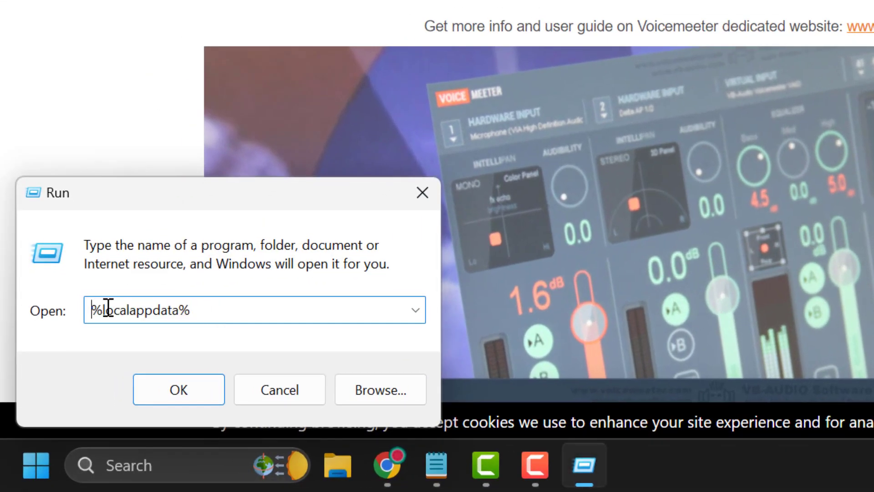
pyautogui.write('q')
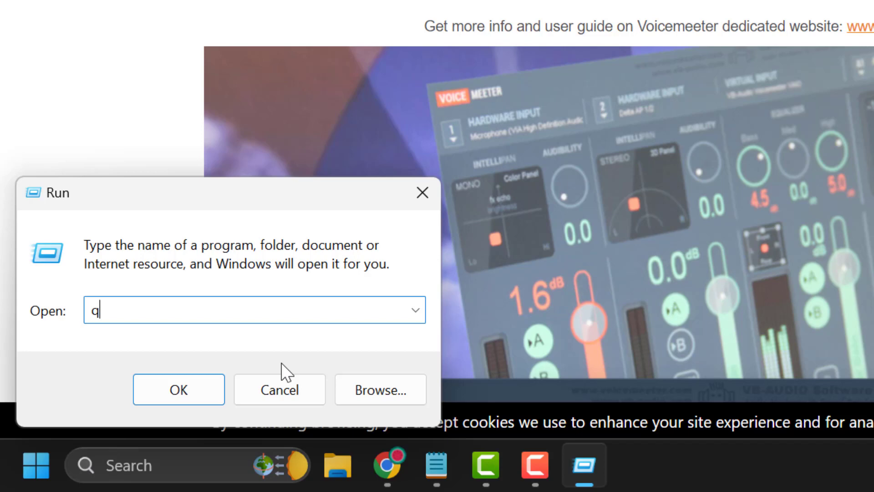
pyautogui.write('app')
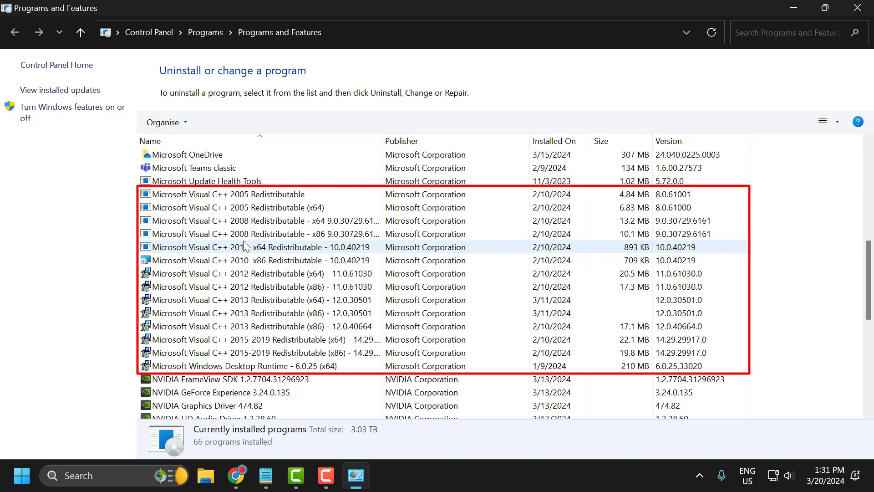
pyautogui.click(251, 220)
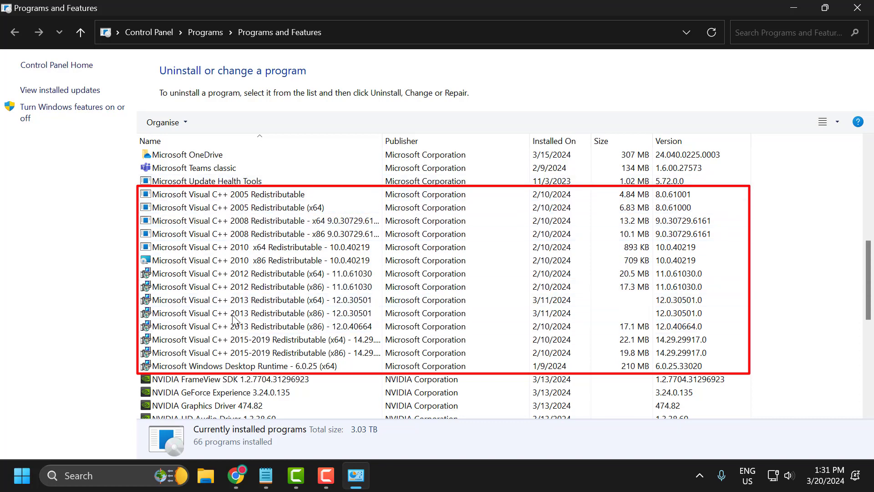
pyautogui.moveTo(178, 233)
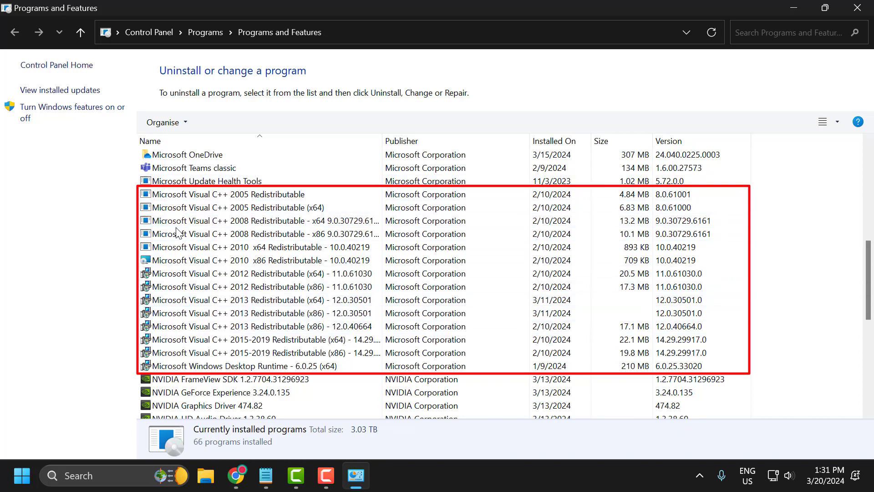
pyautogui.click(226, 194)
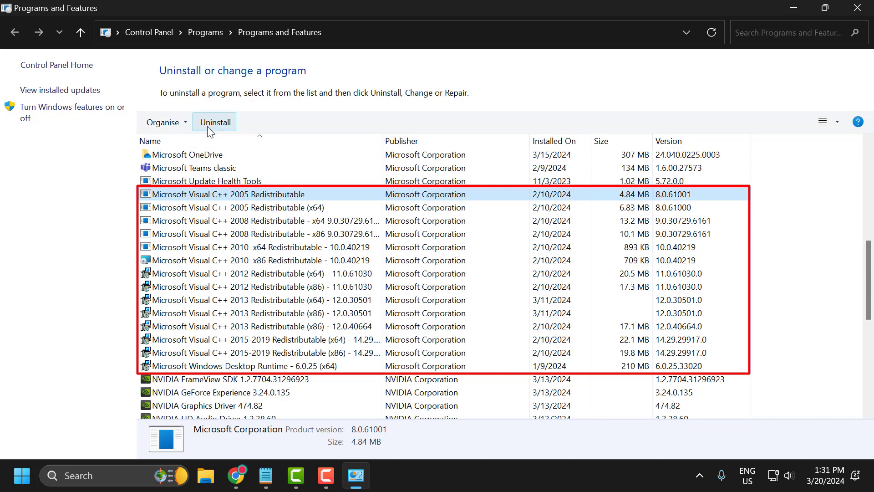
pyautogui.moveTo(218, 235)
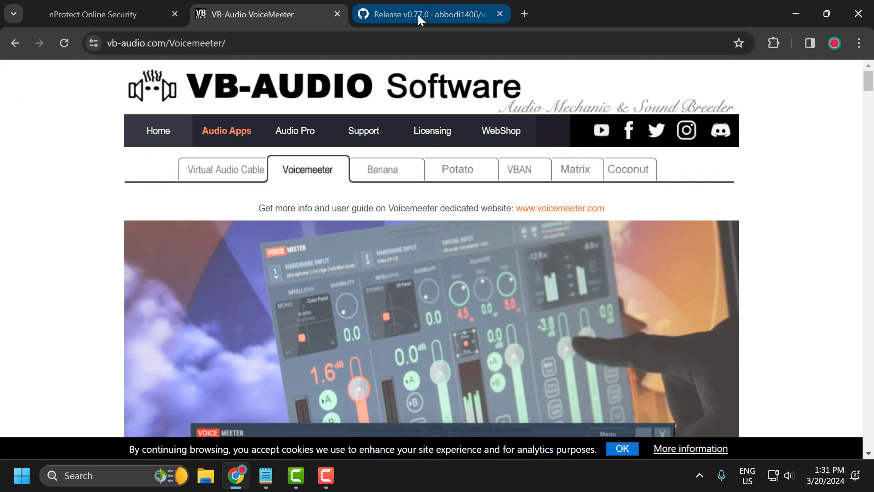
# Step: Download VisualCppRedist_AIO_x86_x64.exe from the Assets of the vcredist v0.77.0 release
pyautogui.click(429, 14)
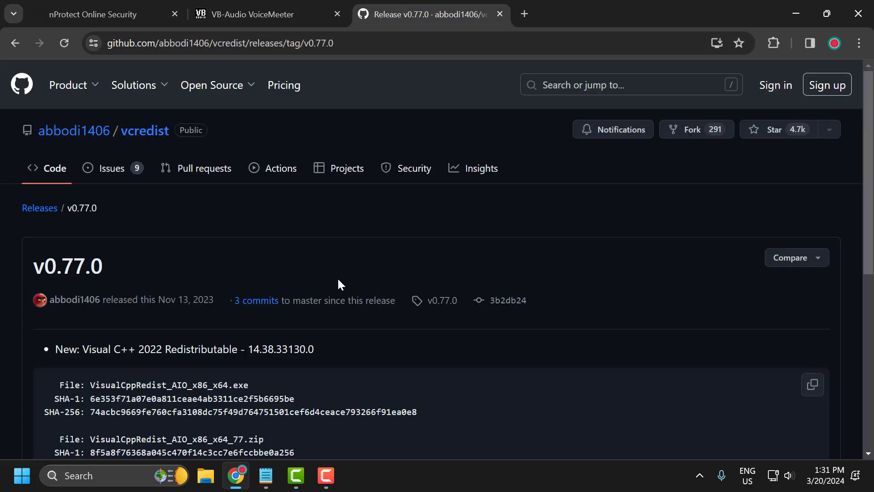
pyautogui.scroll(-3)
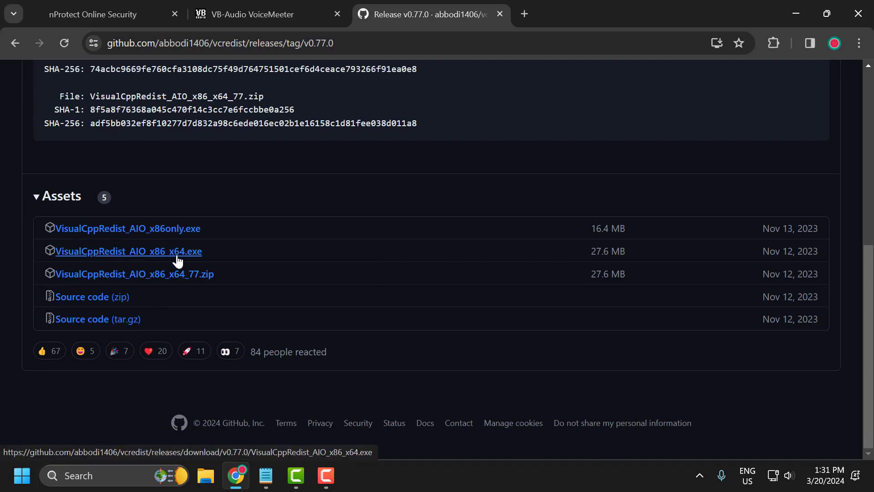
pyautogui.click(127, 252)
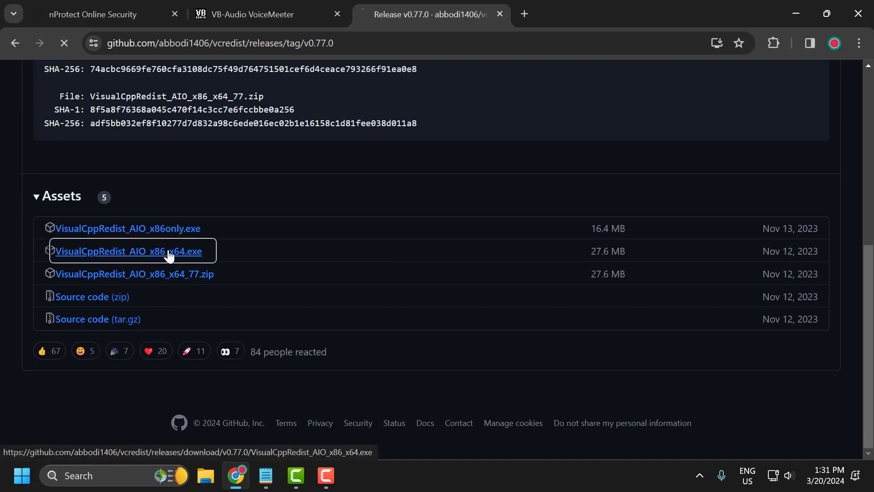
pyautogui.click(127, 251)
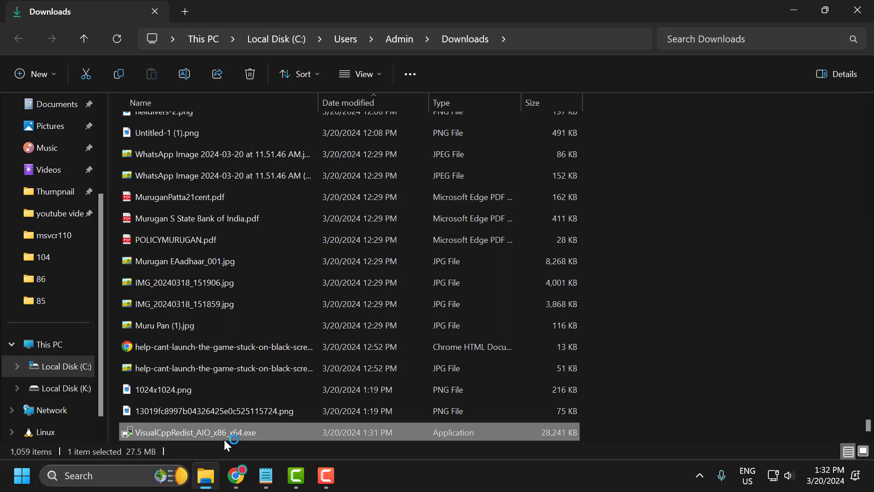
# Step: Launch VisualCppRedist_AIO_x86_x64.exe from Downloads to start the Visual C++ Redistributable Setup
pyautogui.doubleClick(196, 432)
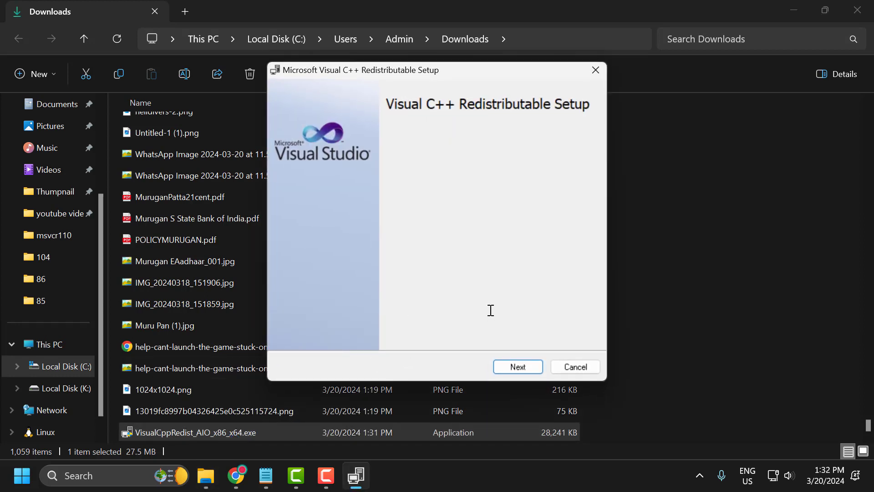
pyautogui.moveTo(509, 305)
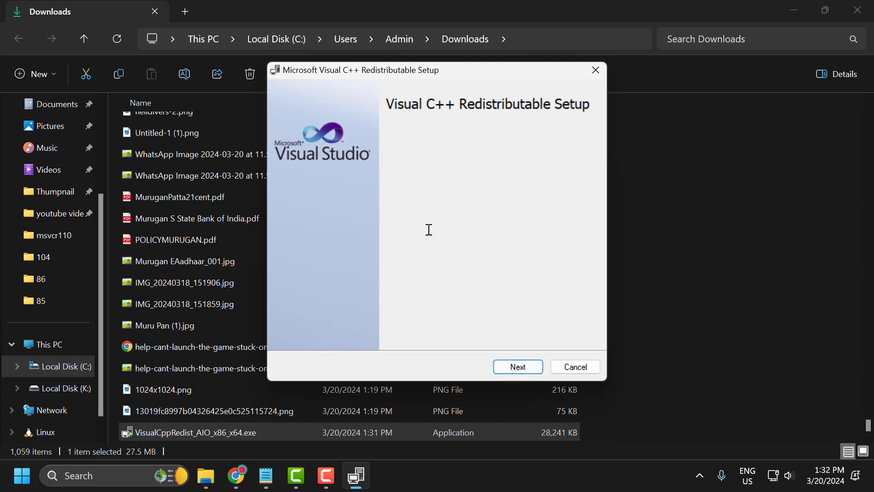
pyautogui.moveTo(480, 185)
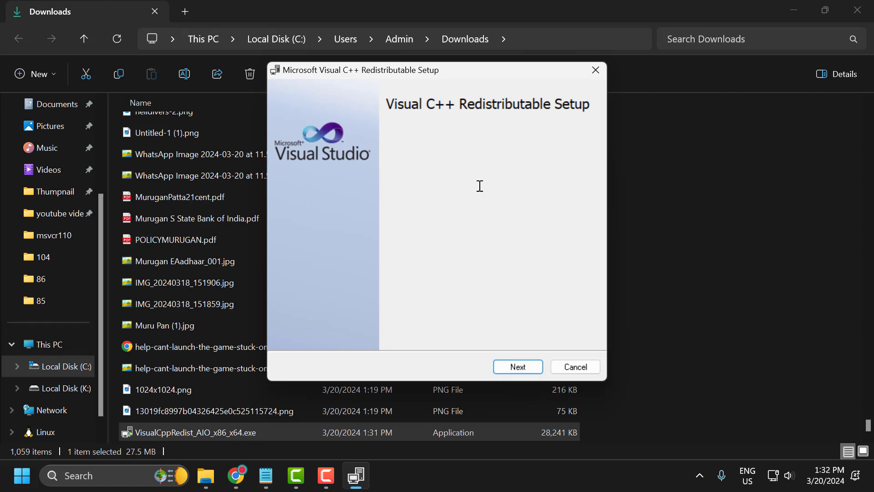
pyautogui.click(575, 368)
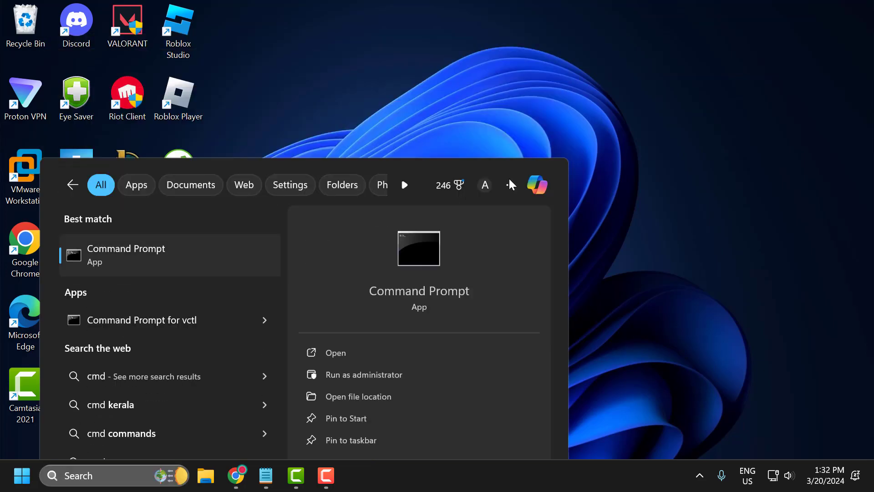
# Step: Run taskkill SetPoint.exe and del msvcp110.dll in an administrator Command Prompt, then close it
pyautogui.click(363, 374)
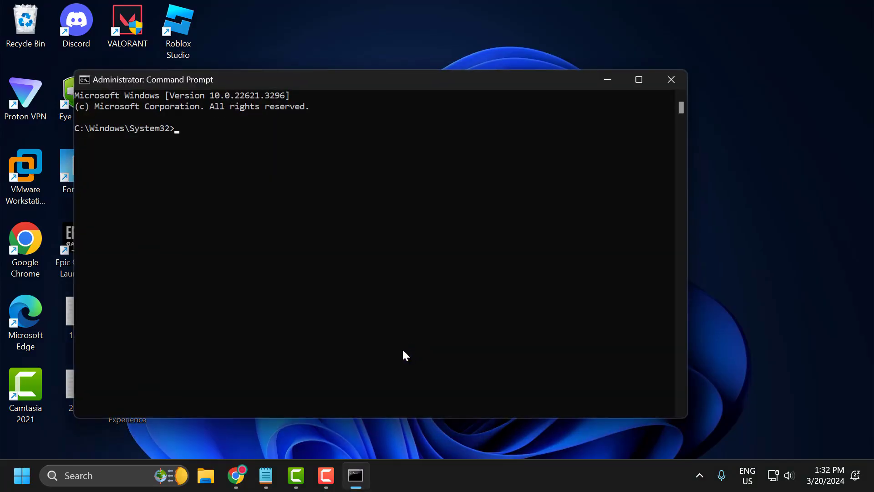
pyautogui.click(266, 476)
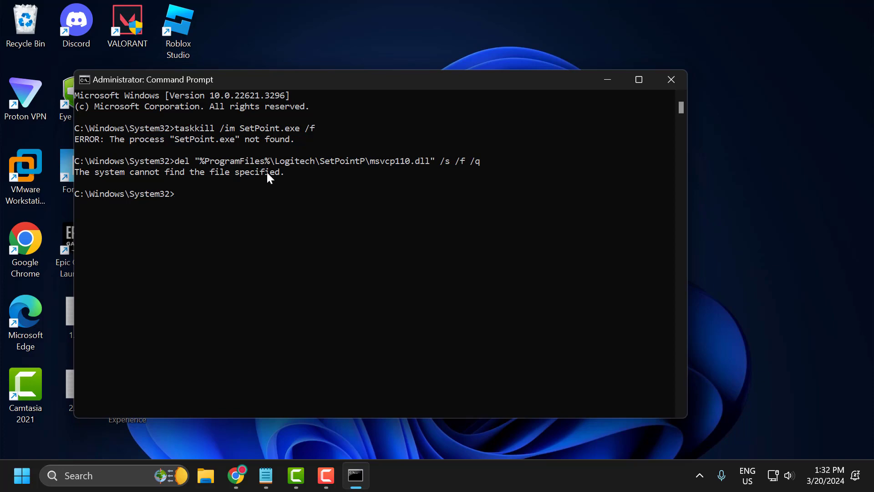
pyautogui.click(671, 79)
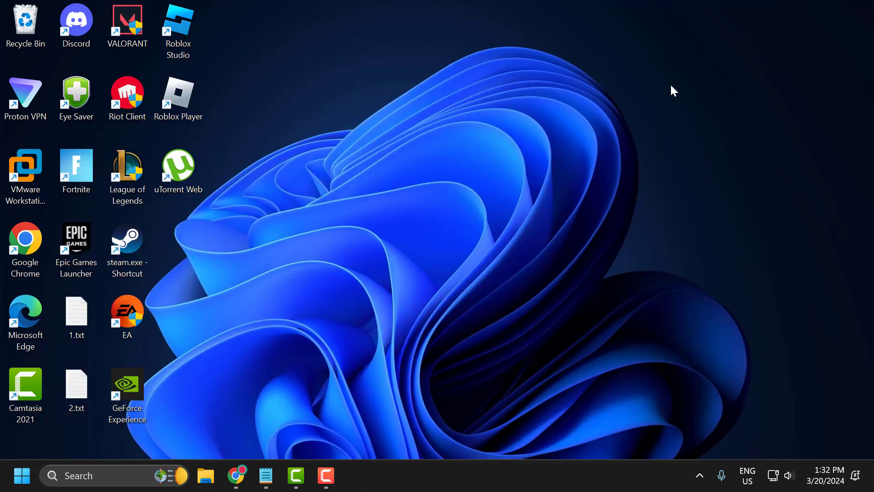
pyautogui.moveTo(597, 243)
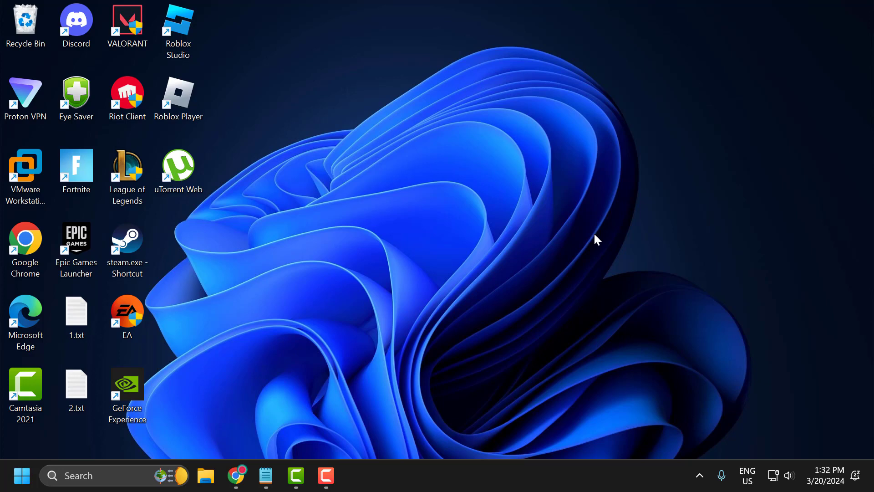
pyautogui.moveTo(560, 264)
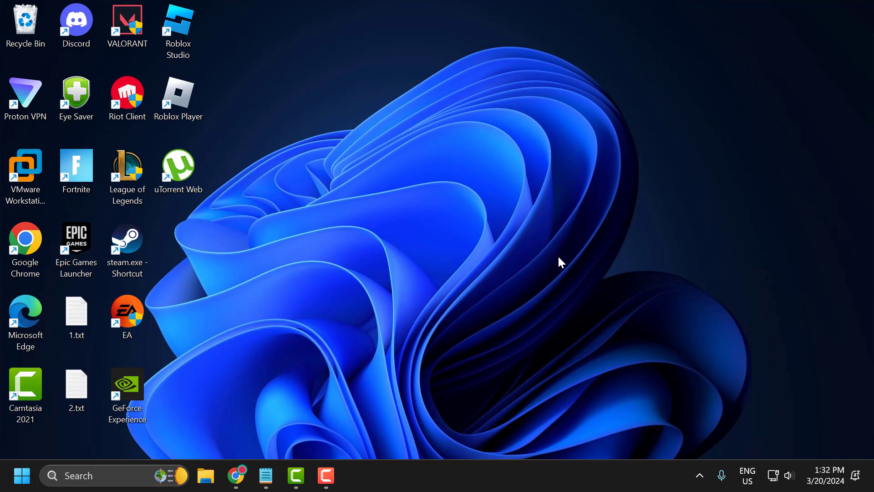